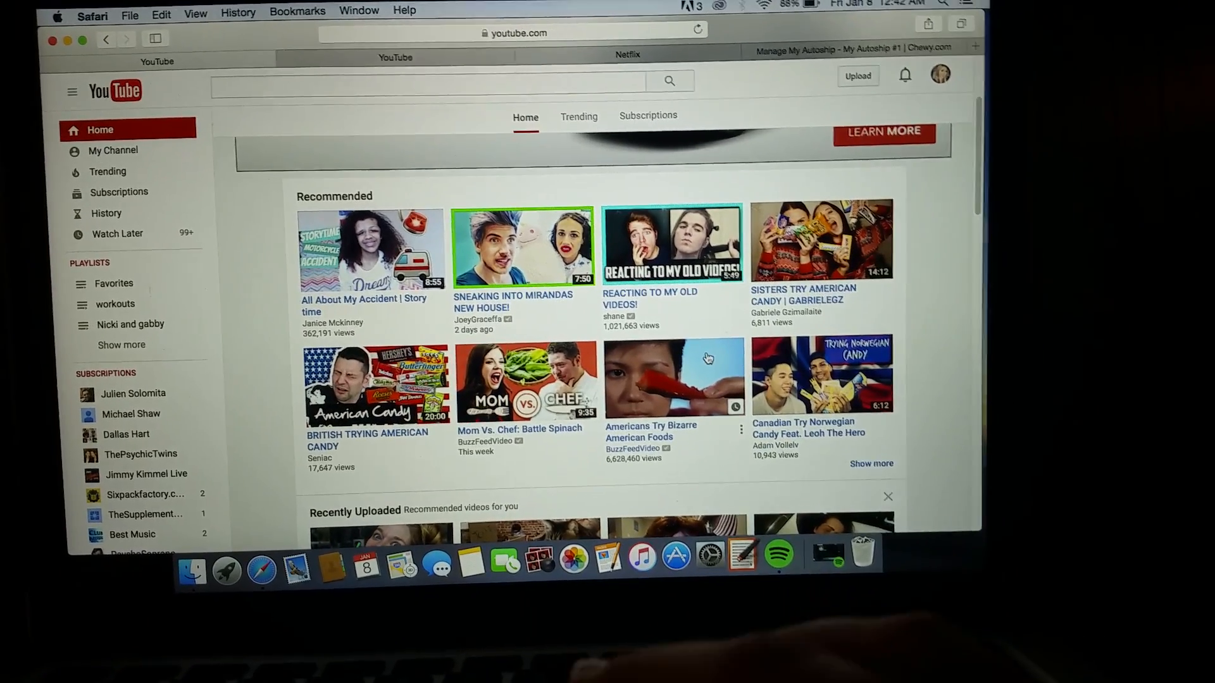
Step: Start playing the 'Americans Try Bizarre American Foods' video from the Recommended section
left_click(672, 376)
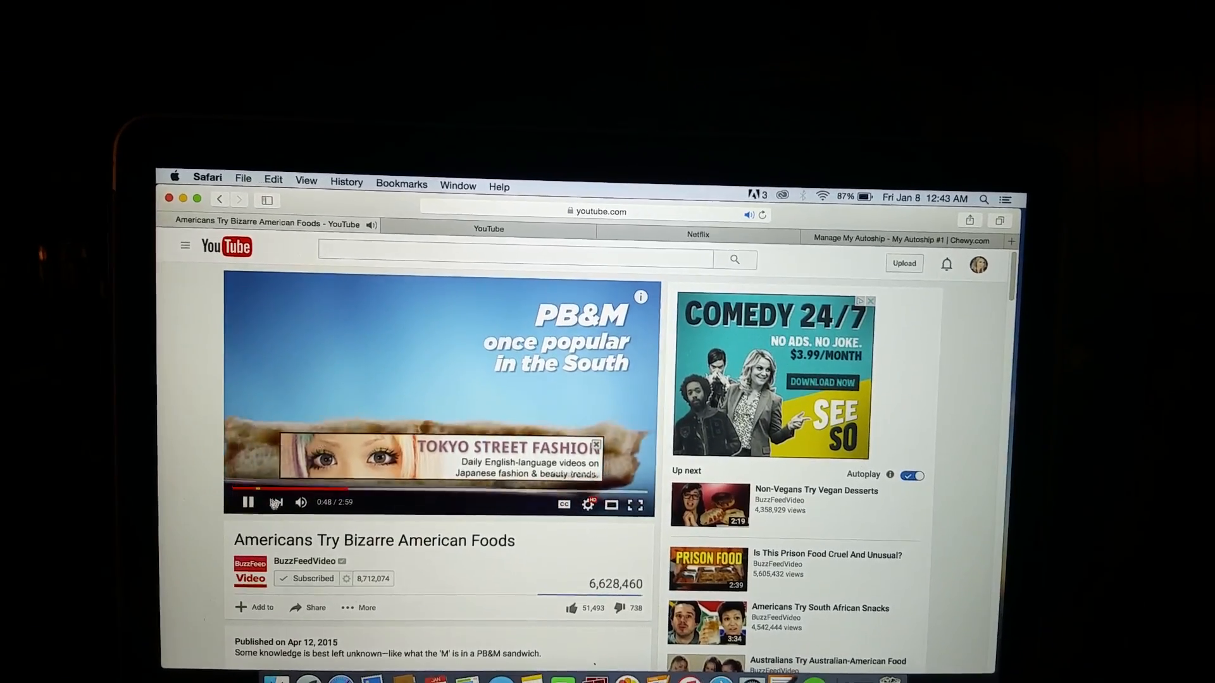
Step: Pause the video at 0:48 and show Safari's Preferences on the Privacy pane
left_click(248, 502)
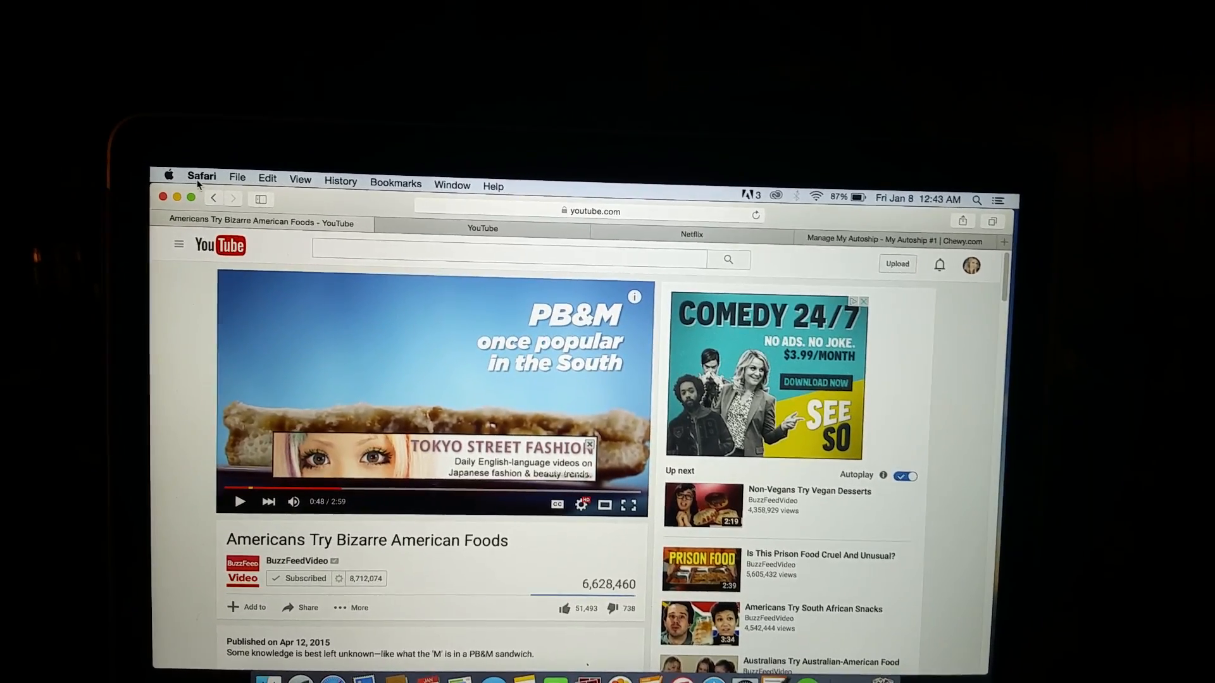
left_click(201, 176)
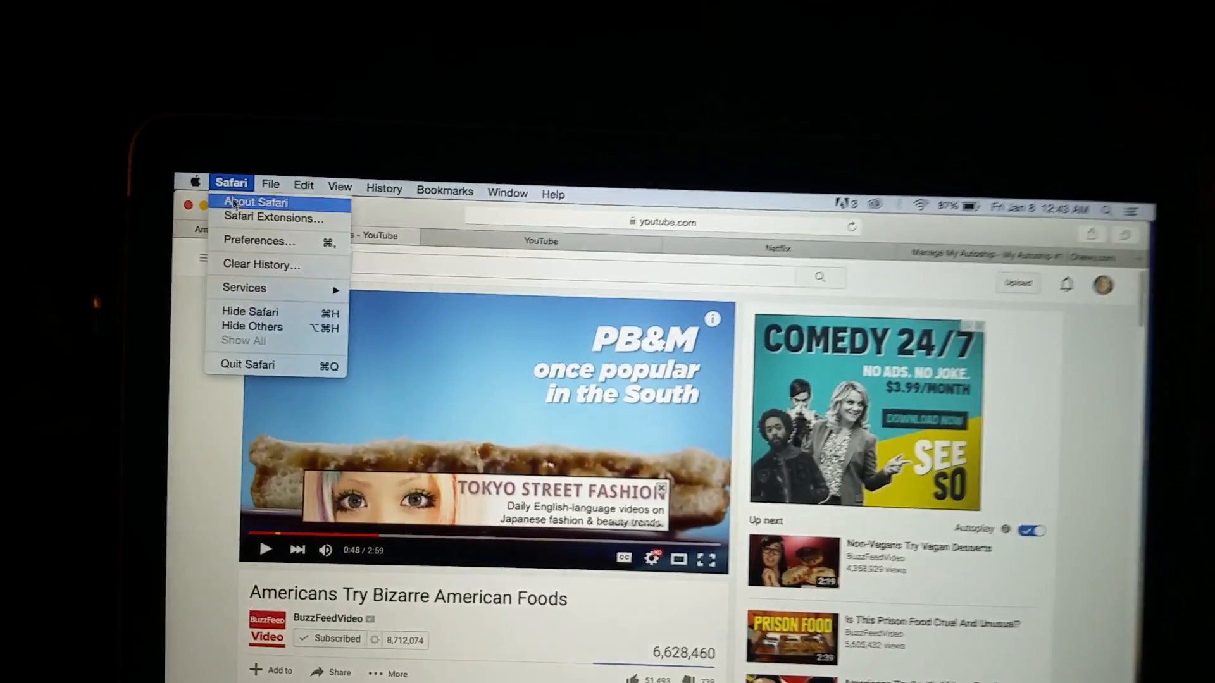
left_click(259, 241)
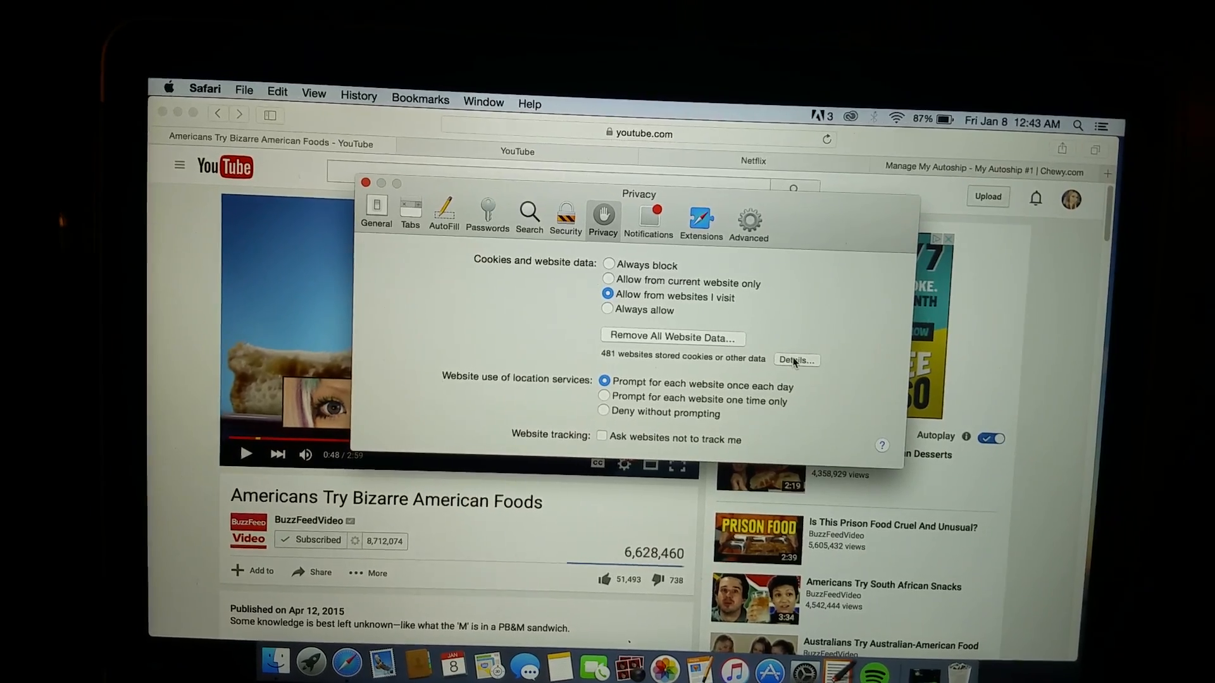
Step: Find youtube.com in the stored website data list by searching 'youtube' and remove its data
left_click(795, 360)
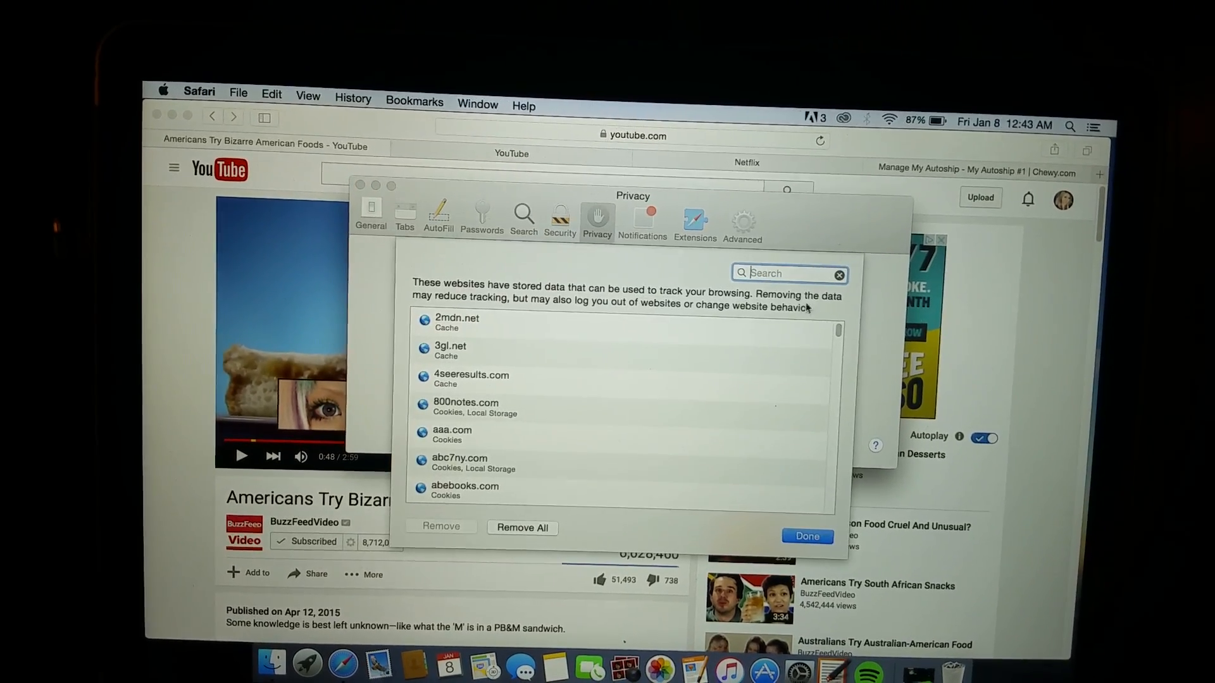
type("y")
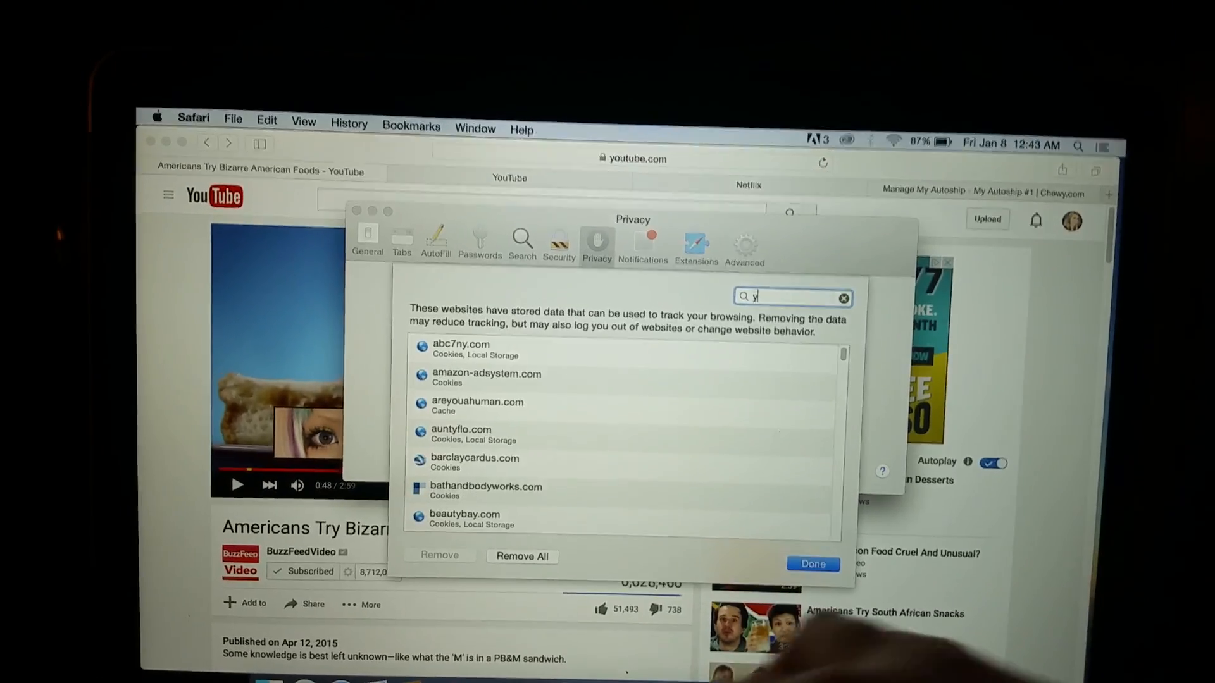
type("outube")
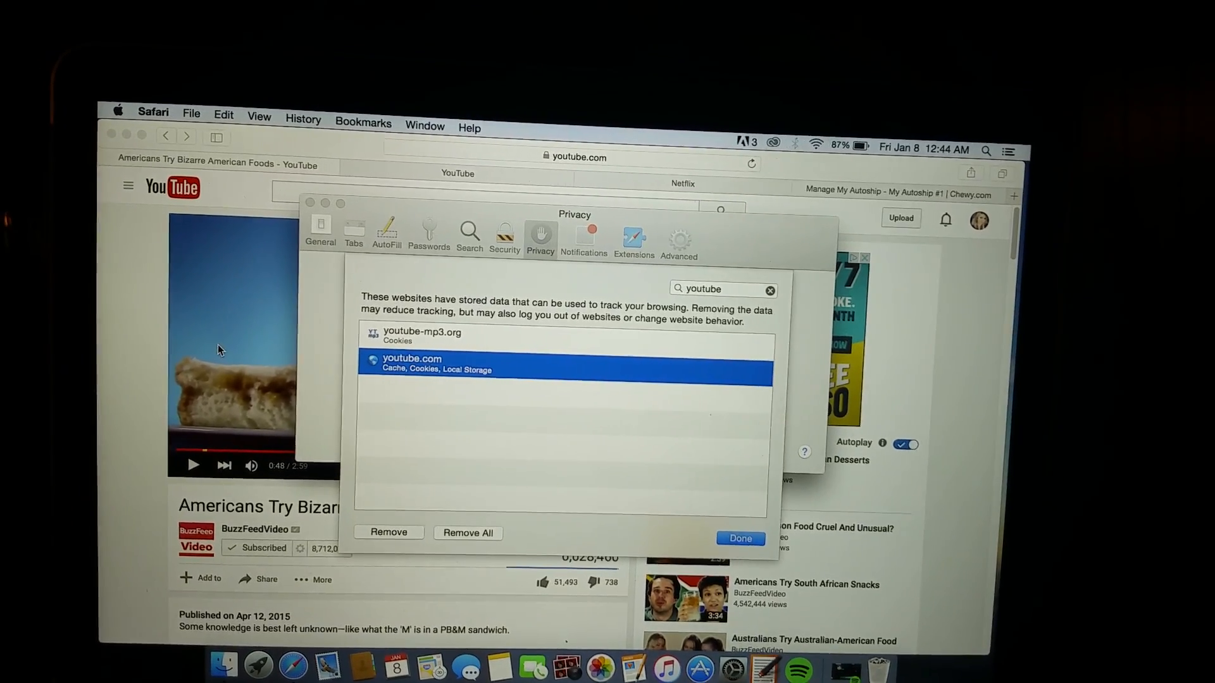
left_click(739, 537)
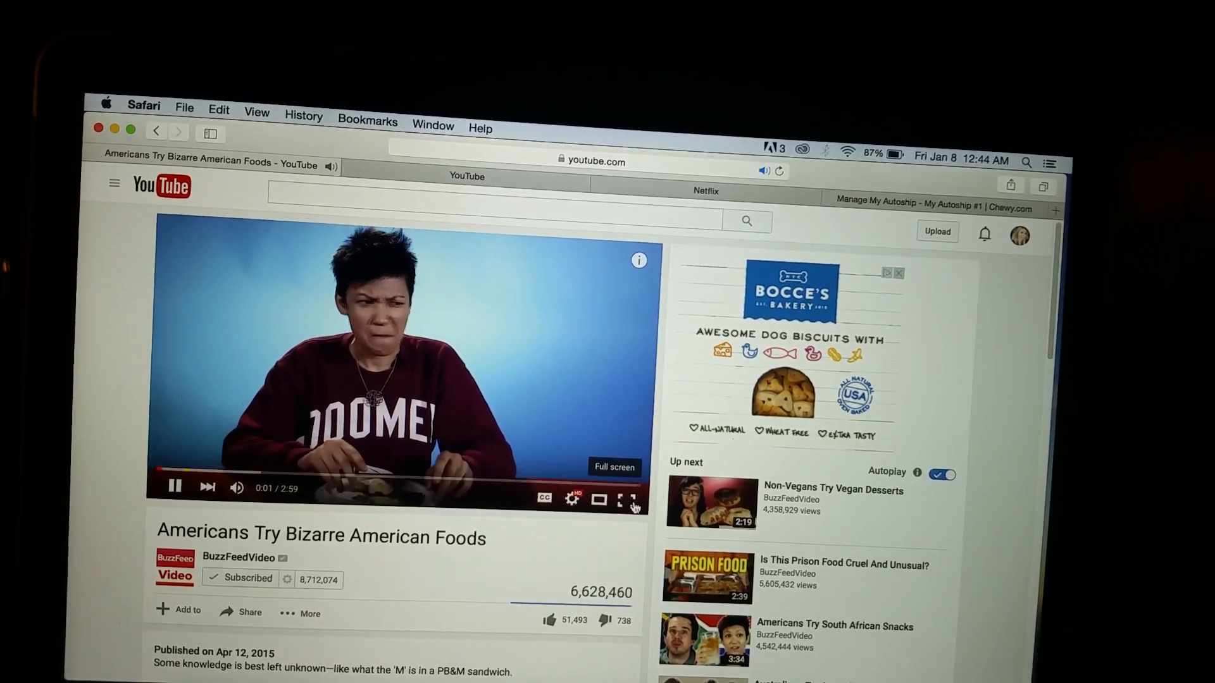
Step: Switch the playing video into full-screen mode
left_click(632, 499)
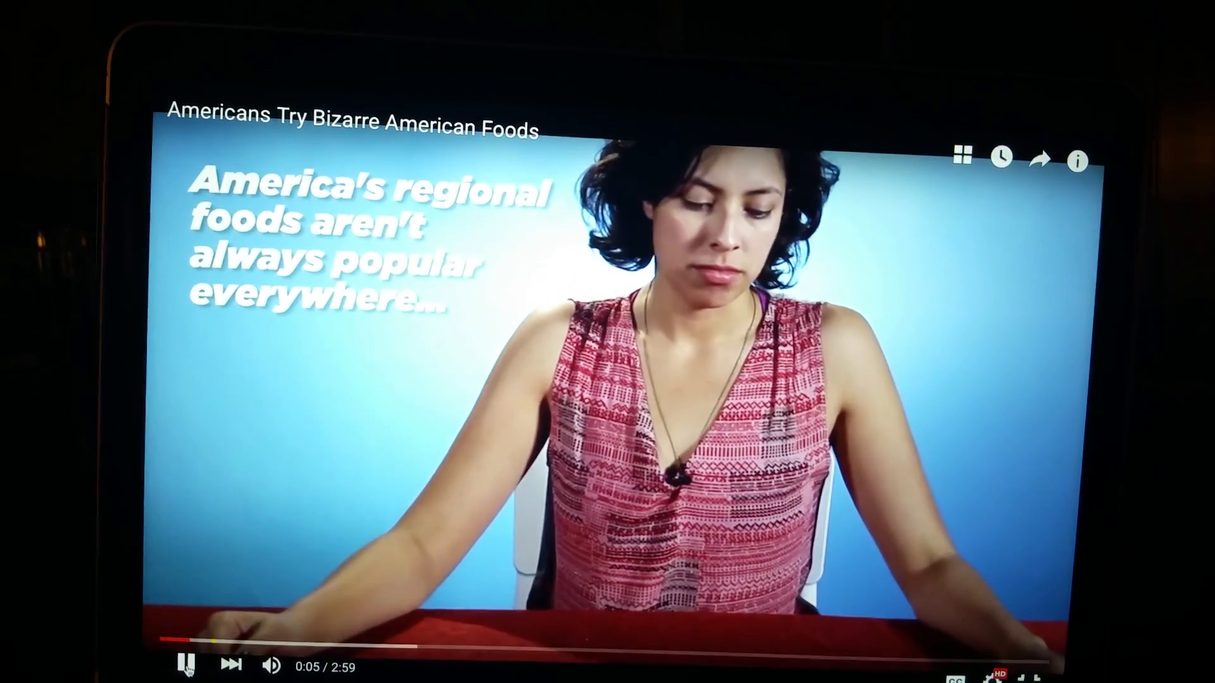